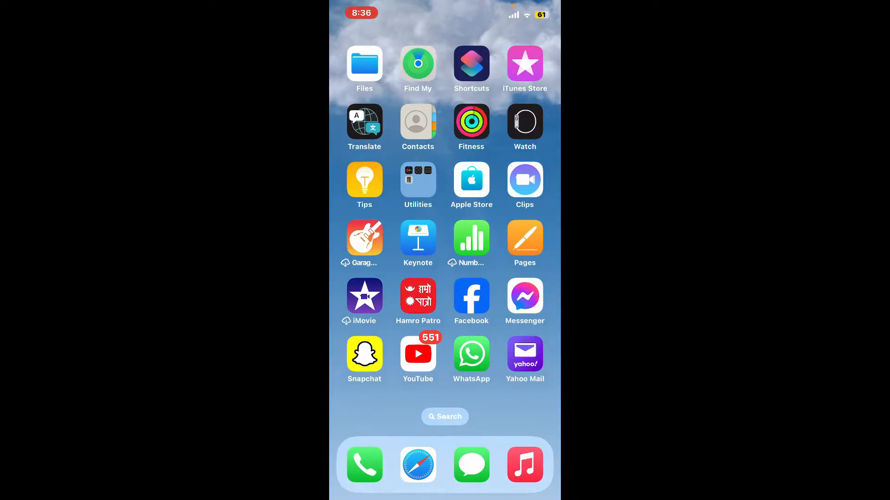
# Step: Launch Yahoo Mail from the Home Screen so the inbox appears
pyautogui.click(524, 353)
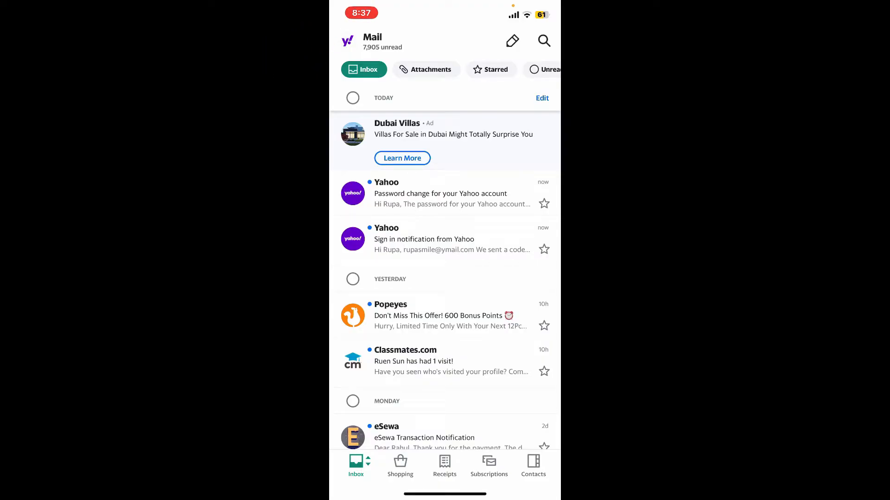
# Step: Reach the Settings screen via the profile icon's Accounts sidebar
pyautogui.click(347, 41)
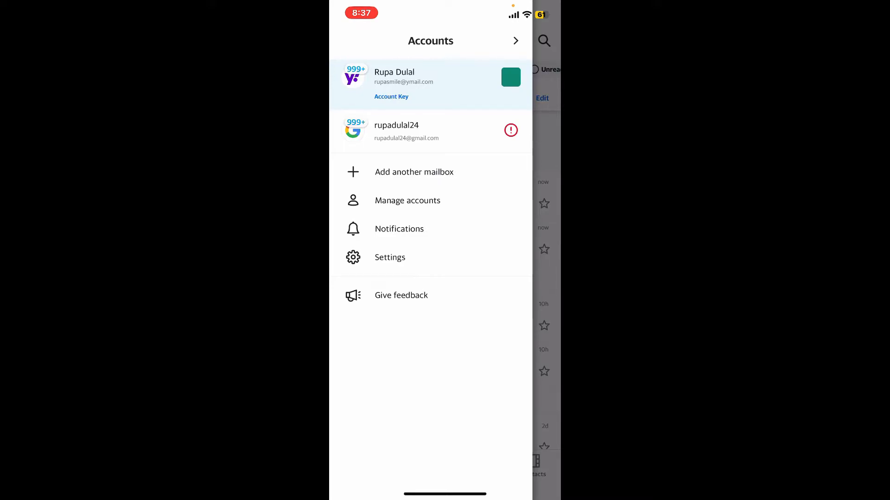
pyautogui.click(390, 257)
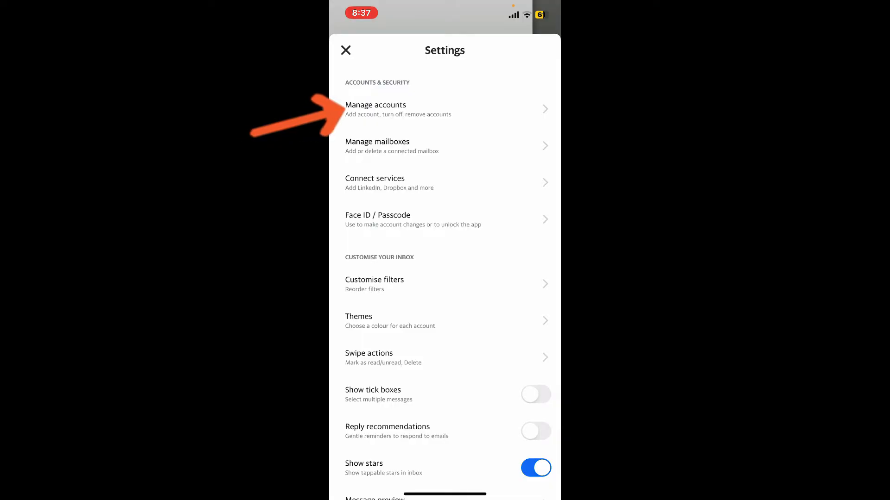
# Step: Go to Manage accounts under Accounts & Security
pyautogui.click(397, 110)
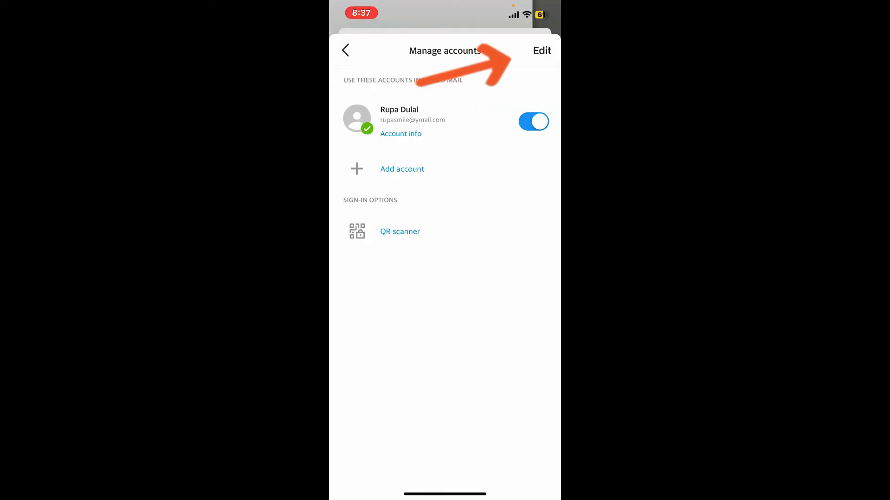
# Step: Remove the signed-in Yahoo account from the device and confirm, leaving the welcome sign-in screen
pyautogui.click(541, 50)
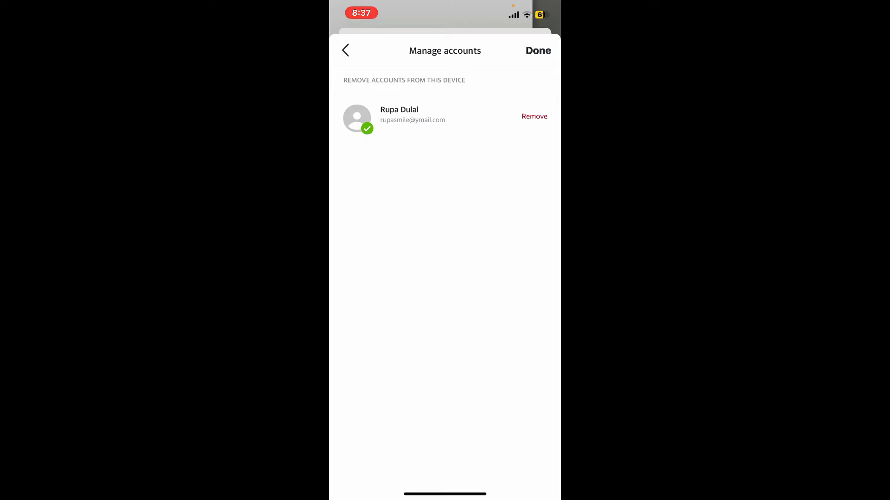
pyautogui.click(534, 117)
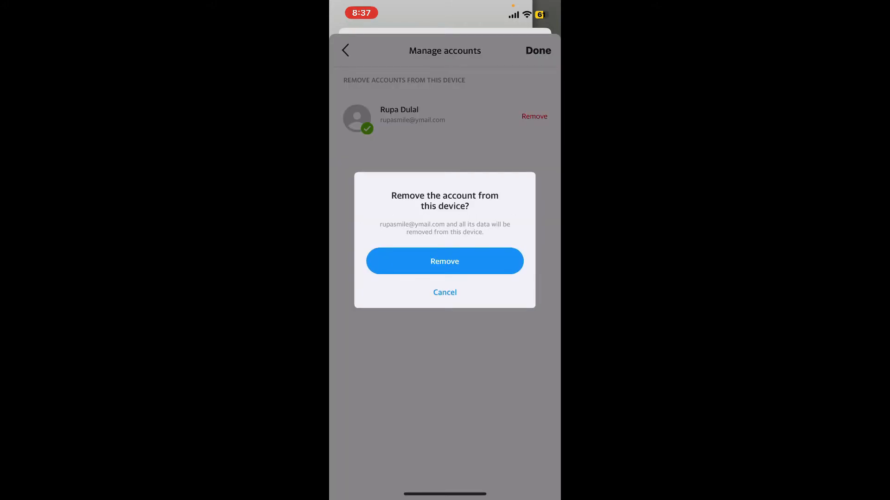
pyautogui.click(444, 261)
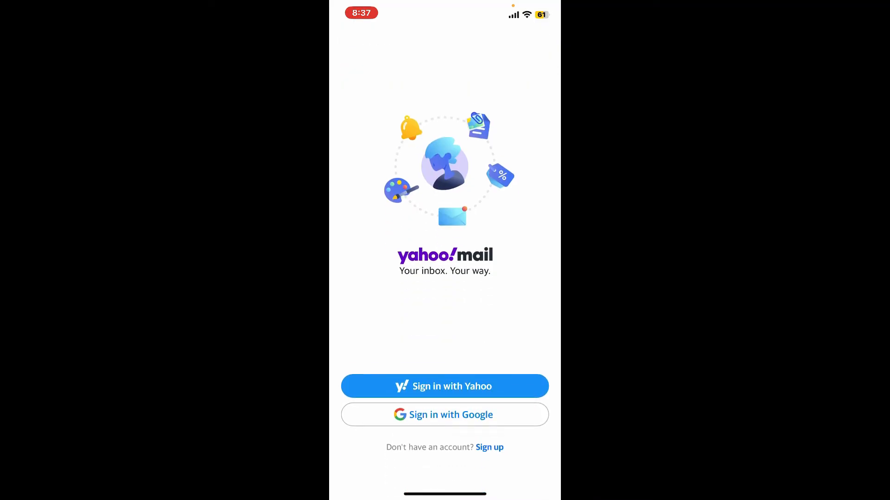